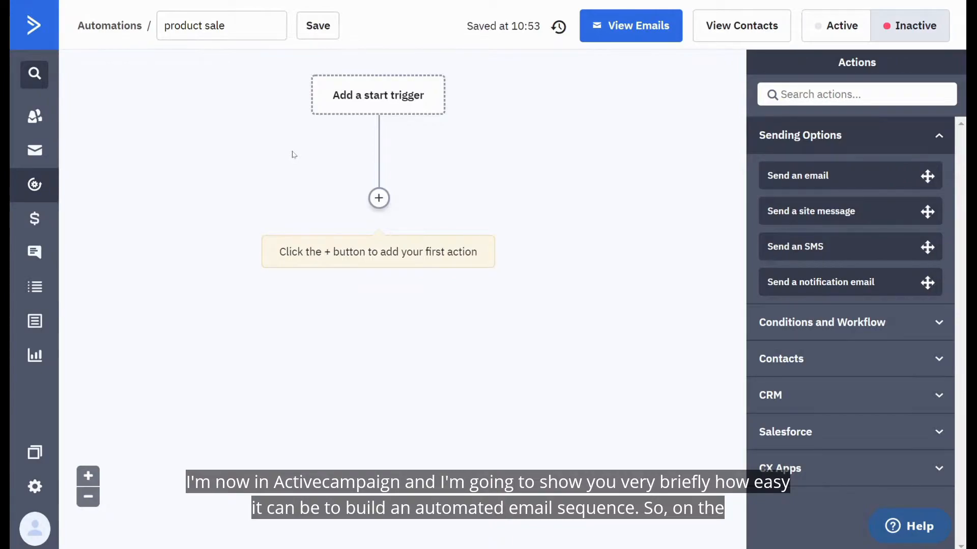
pyautogui.moveTo(34, 185)
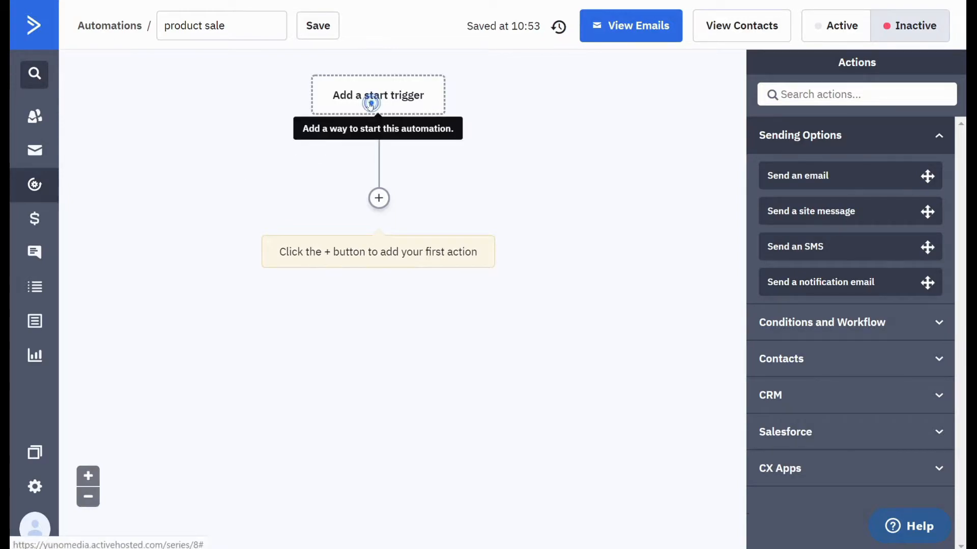
# Show the product sale automation canvas with its trigger, thank-you email, wait and opened-campaign condition
pyautogui.click(378, 197)
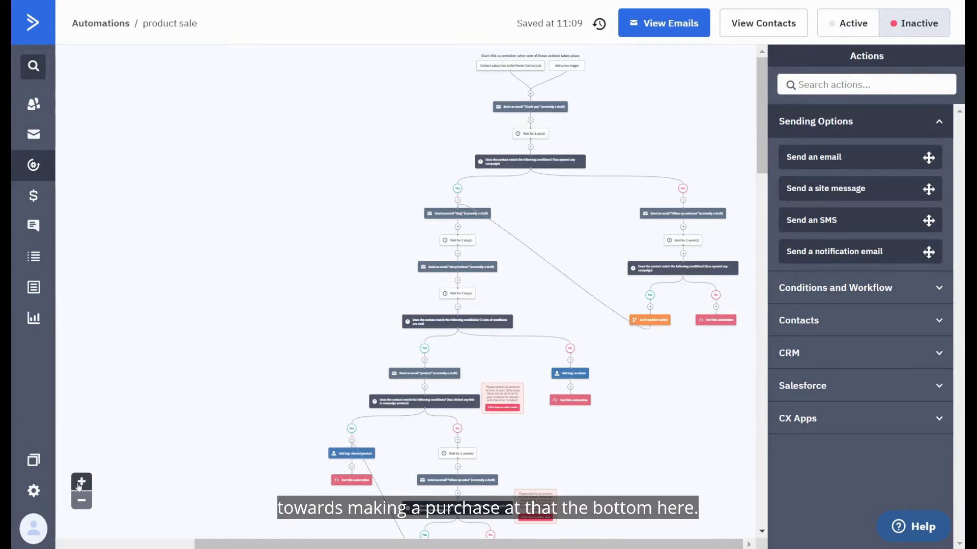
pyautogui.click(81, 482)
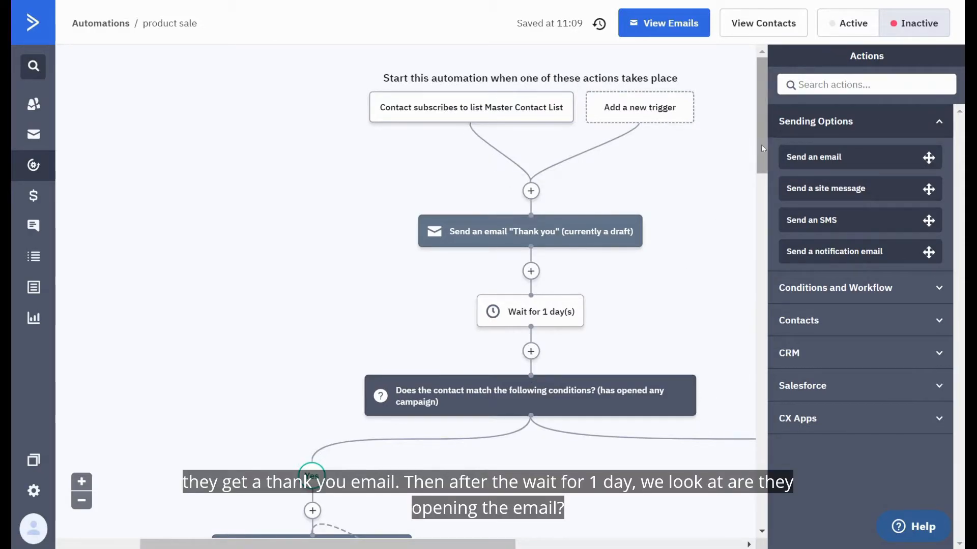
pyautogui.scroll(-3)
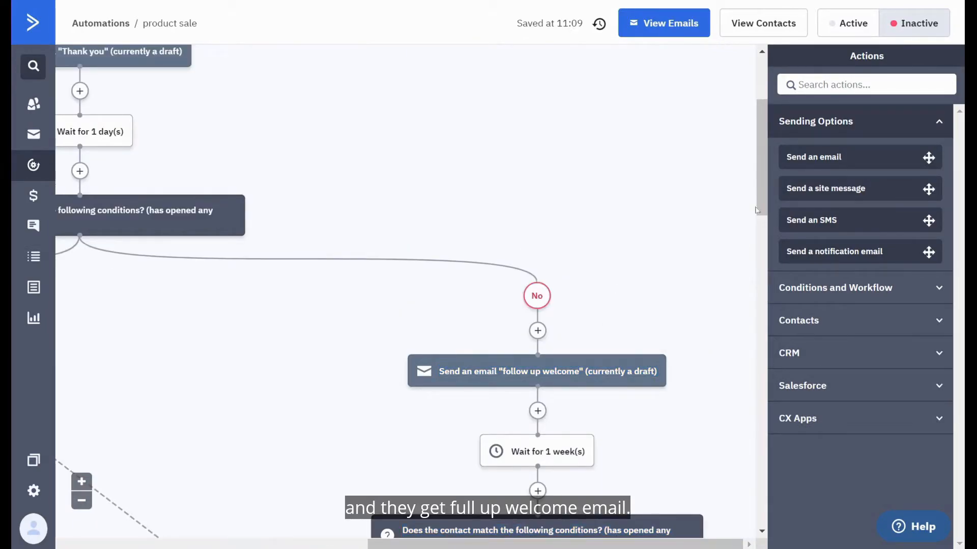
pyautogui.scroll(-3)
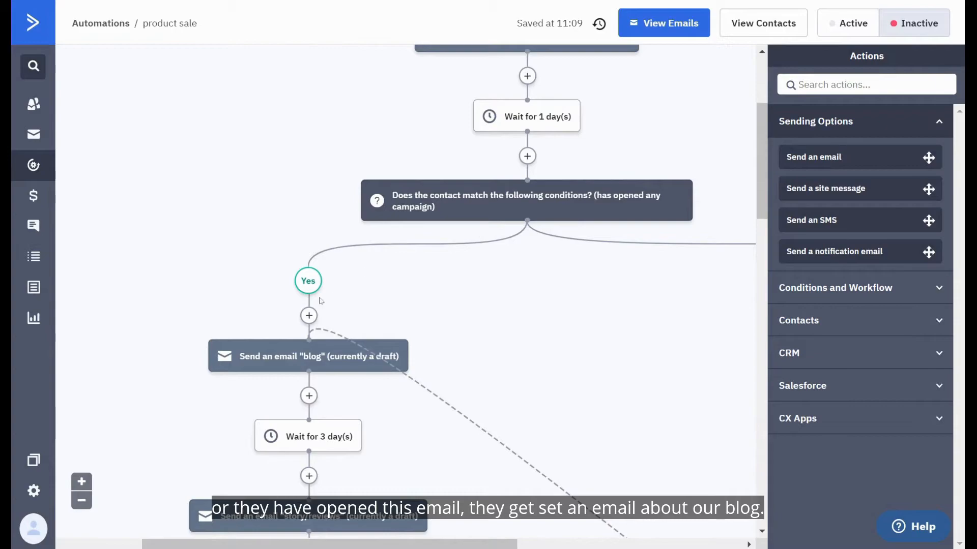
pyautogui.moveTo(325, 478)
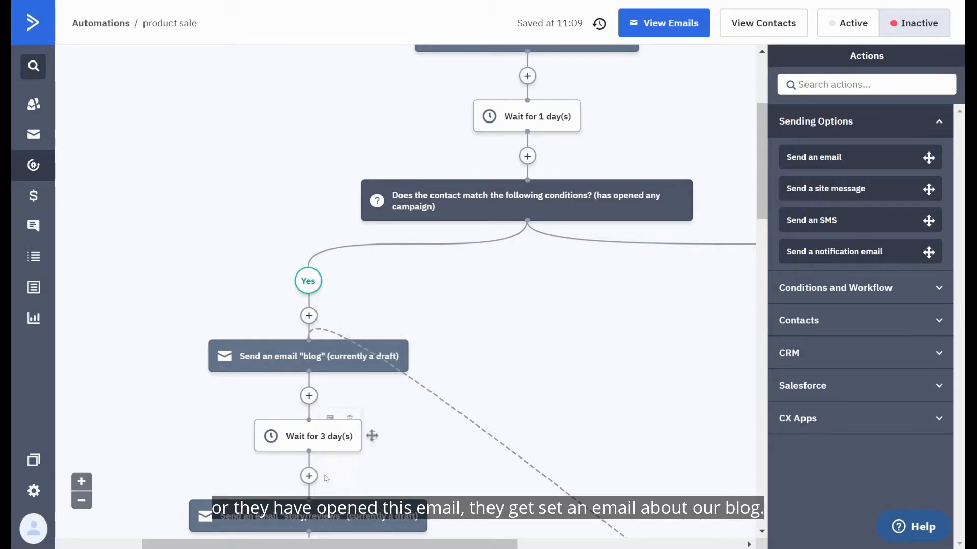
pyautogui.scroll(-3)
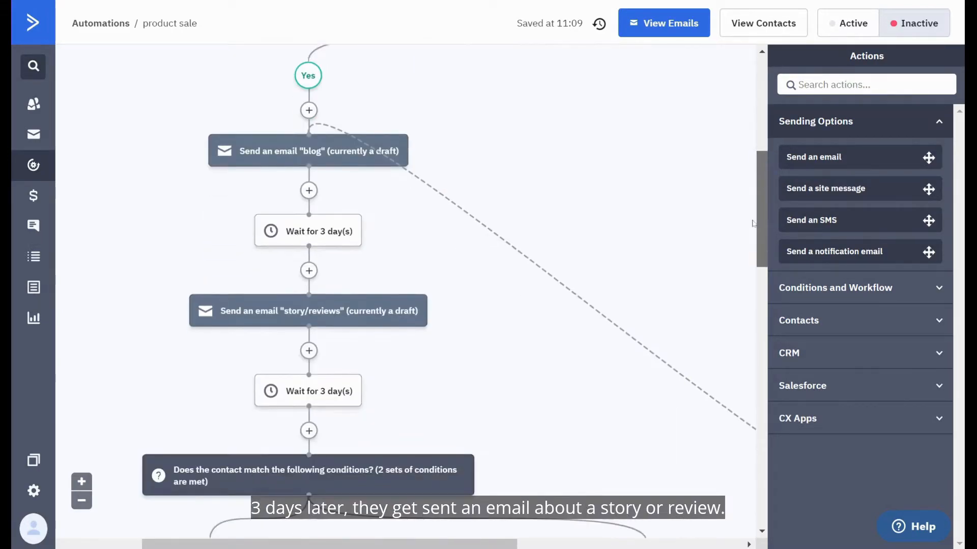
pyautogui.scroll(-3)
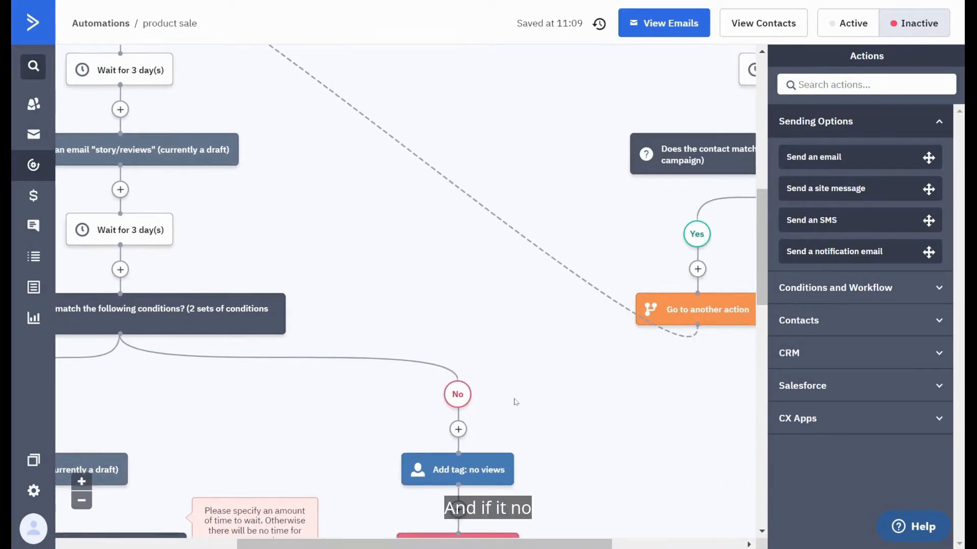
pyautogui.scroll(-3)
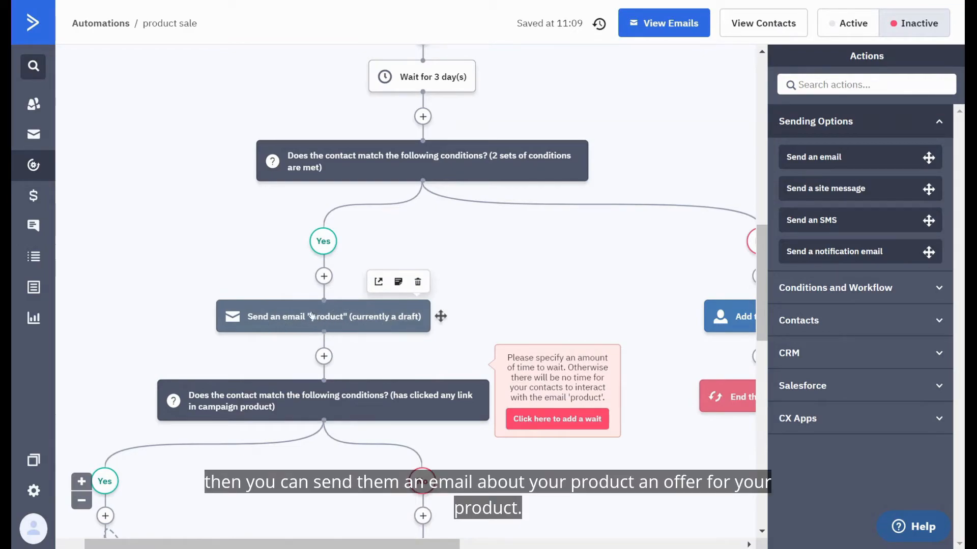
pyautogui.scroll(-3)
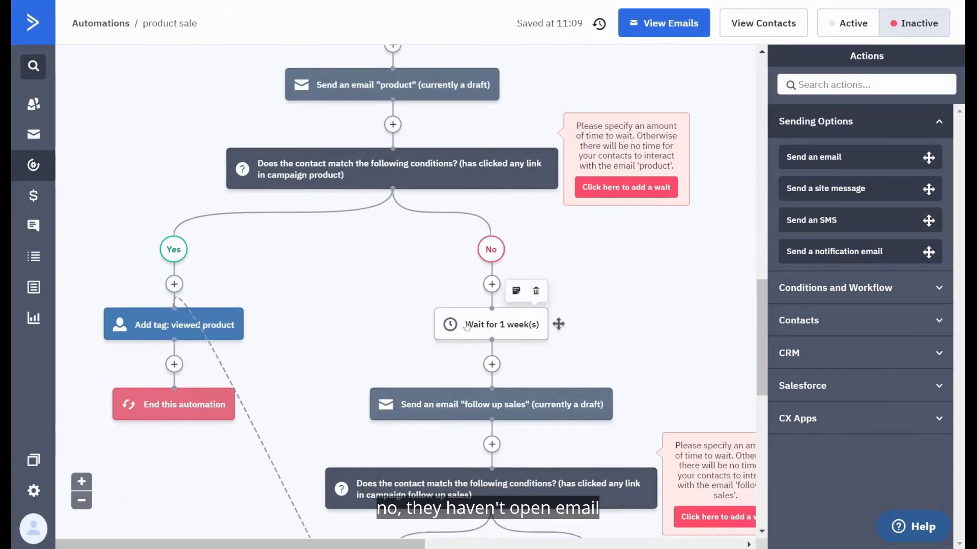
pyautogui.scroll(-3)
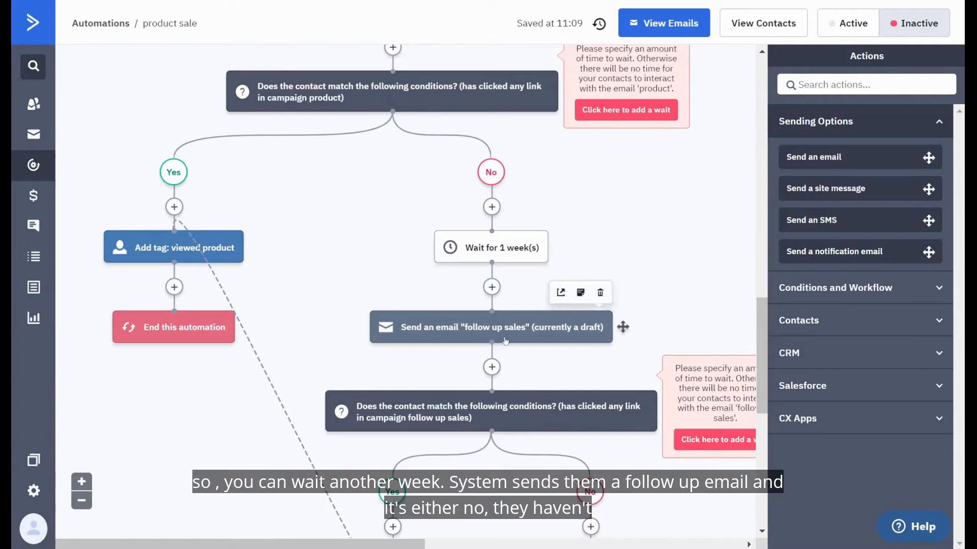
pyautogui.scroll(-3)
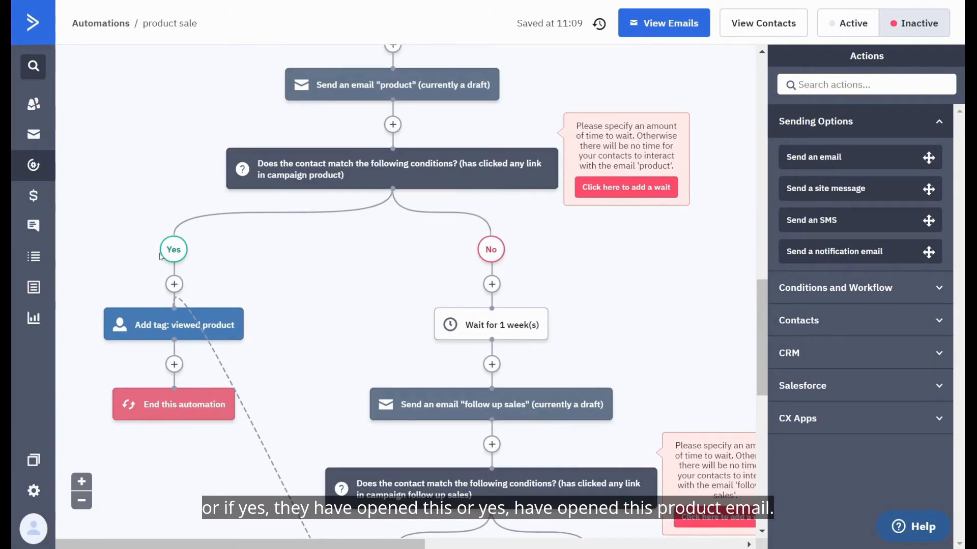
pyautogui.moveTo(147, 326)
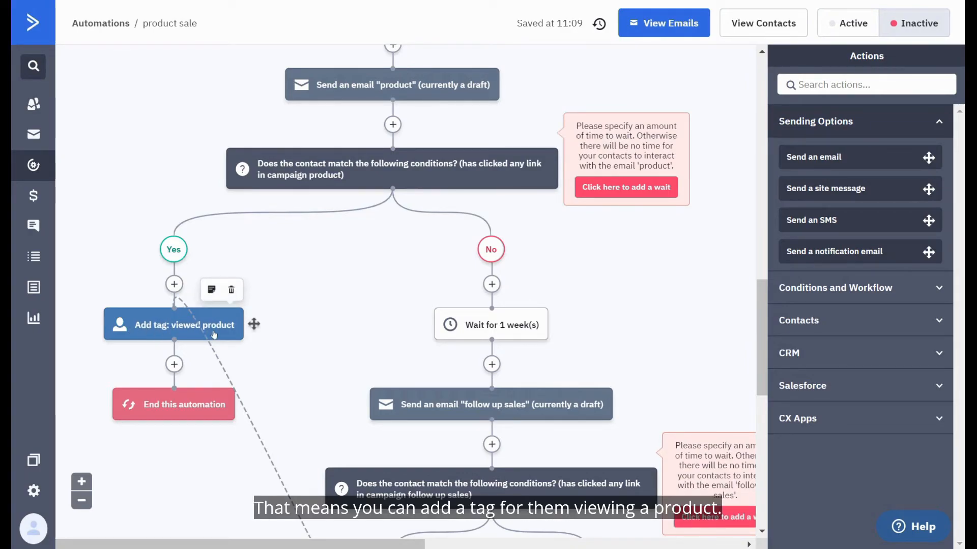
pyautogui.moveTo(203, 339)
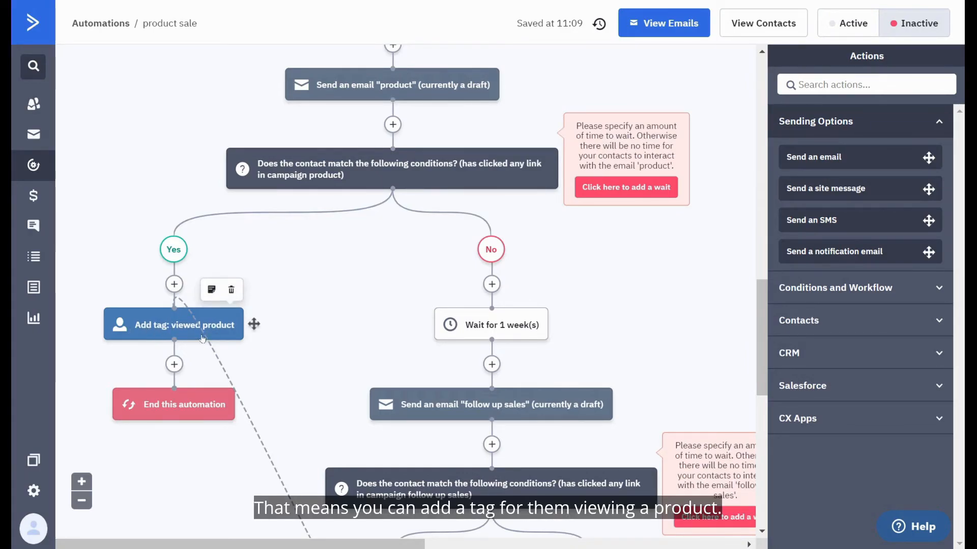
pyautogui.moveTo(196, 358)
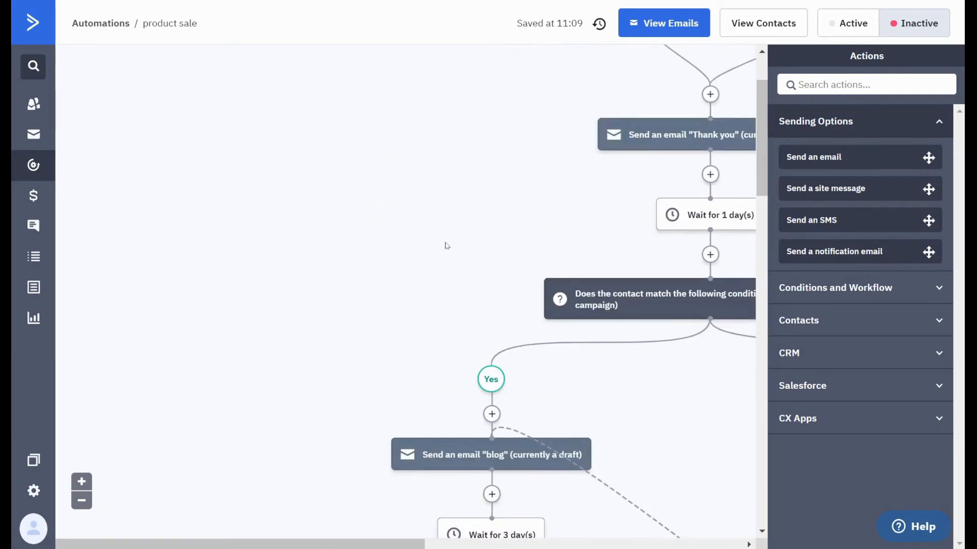
pyautogui.scroll(-3)
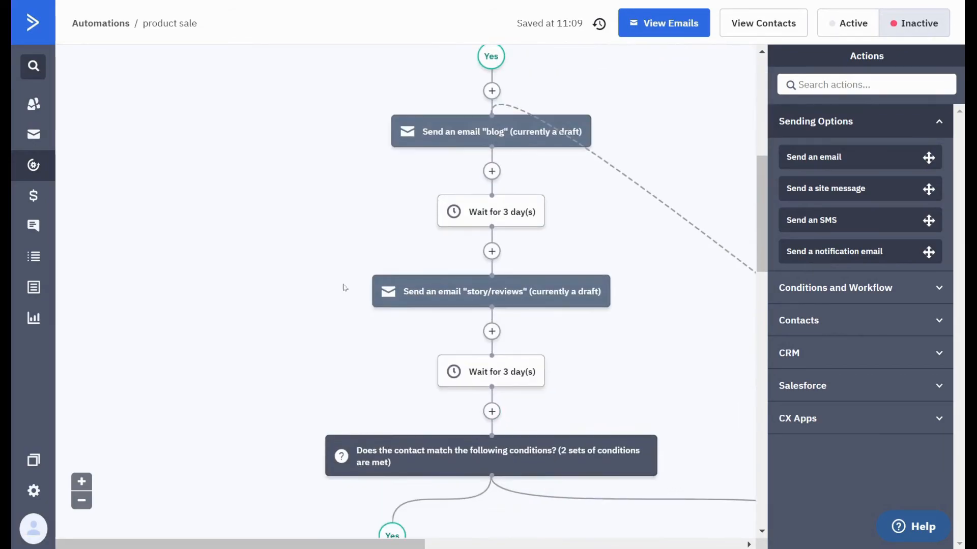
pyautogui.scroll(-3)
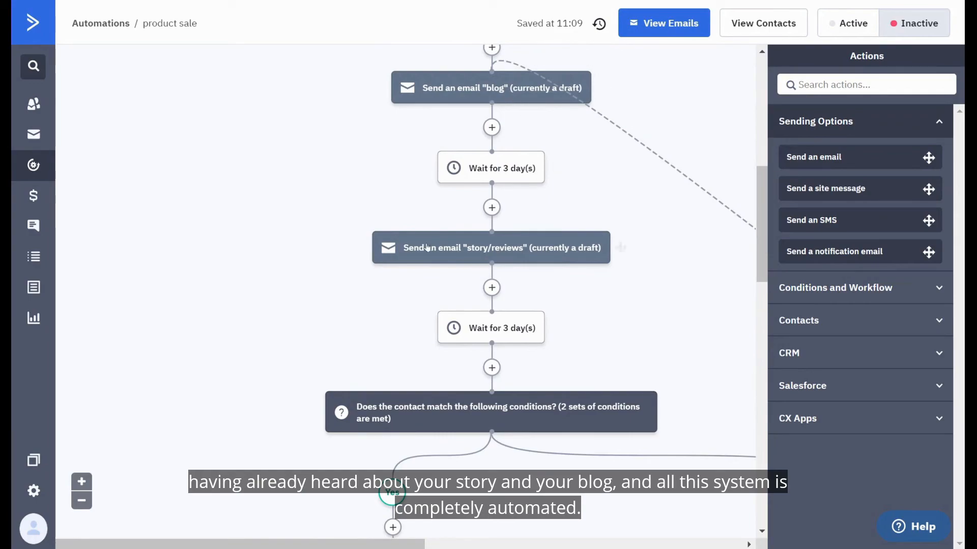
pyautogui.scroll(-3)
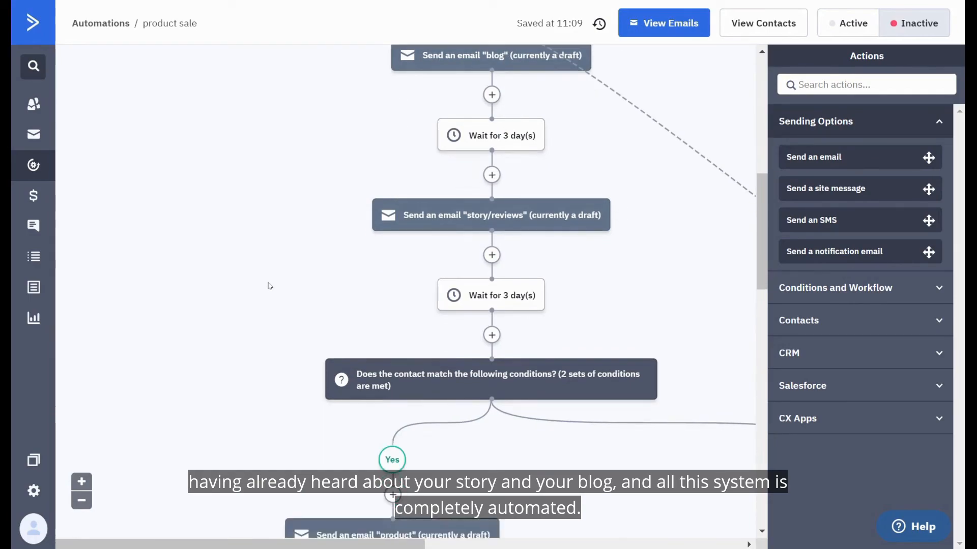
pyautogui.scroll(-3)
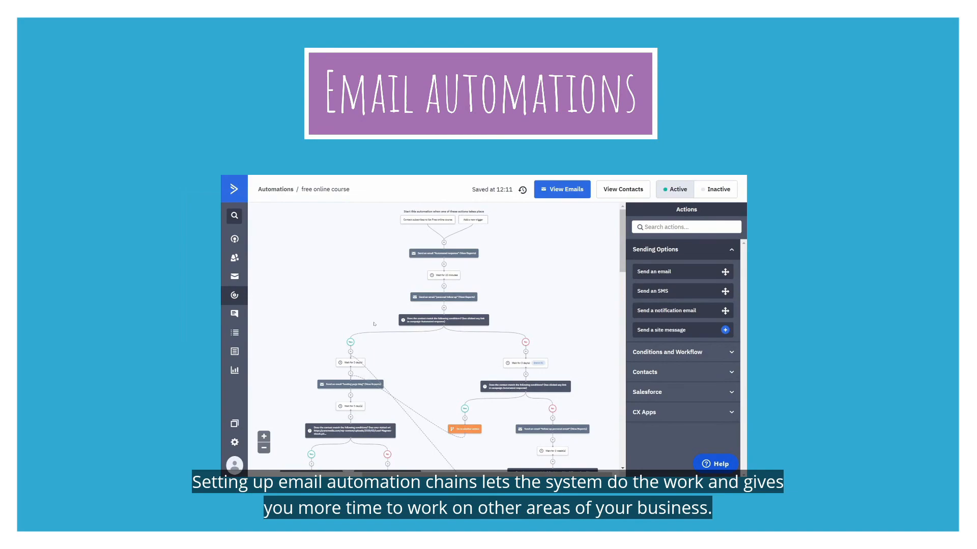
pyautogui.scroll(-3)
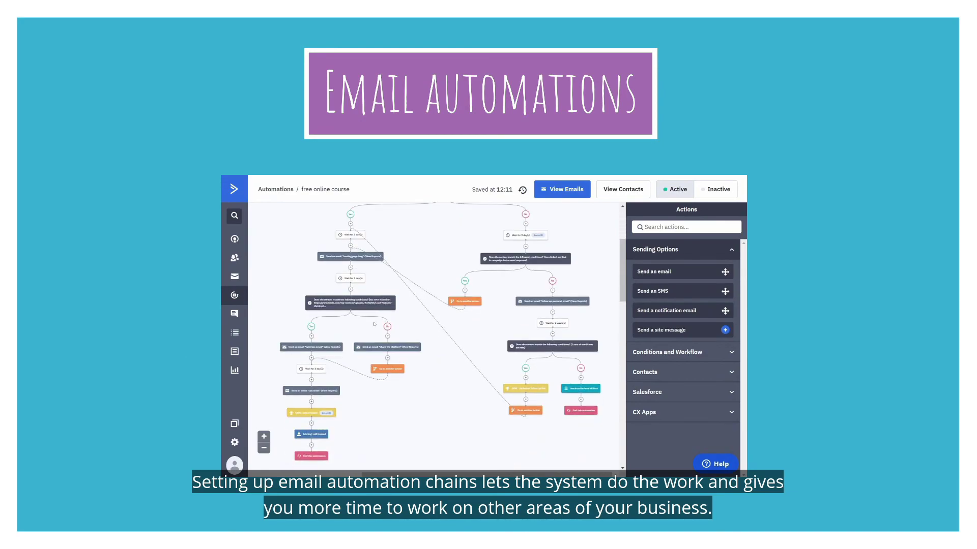
pyautogui.scroll(-3)
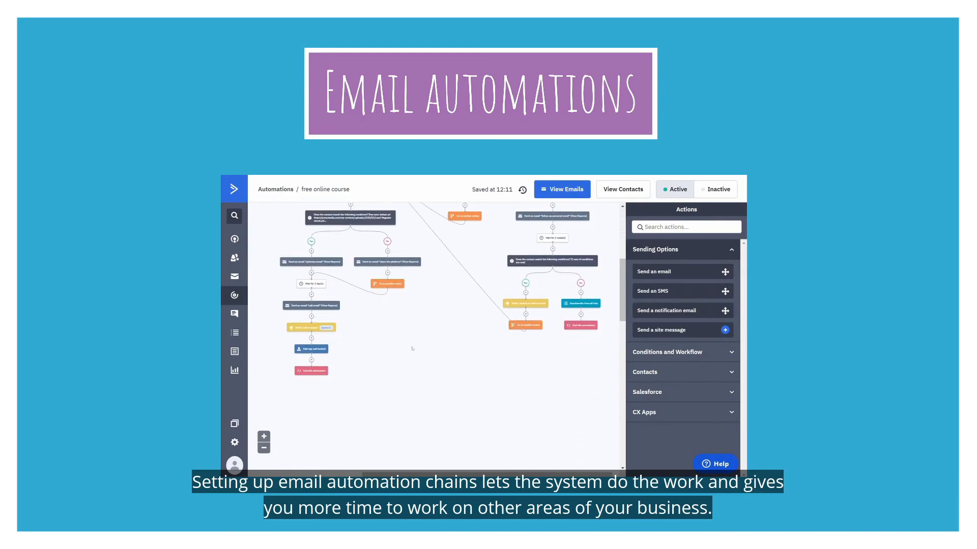